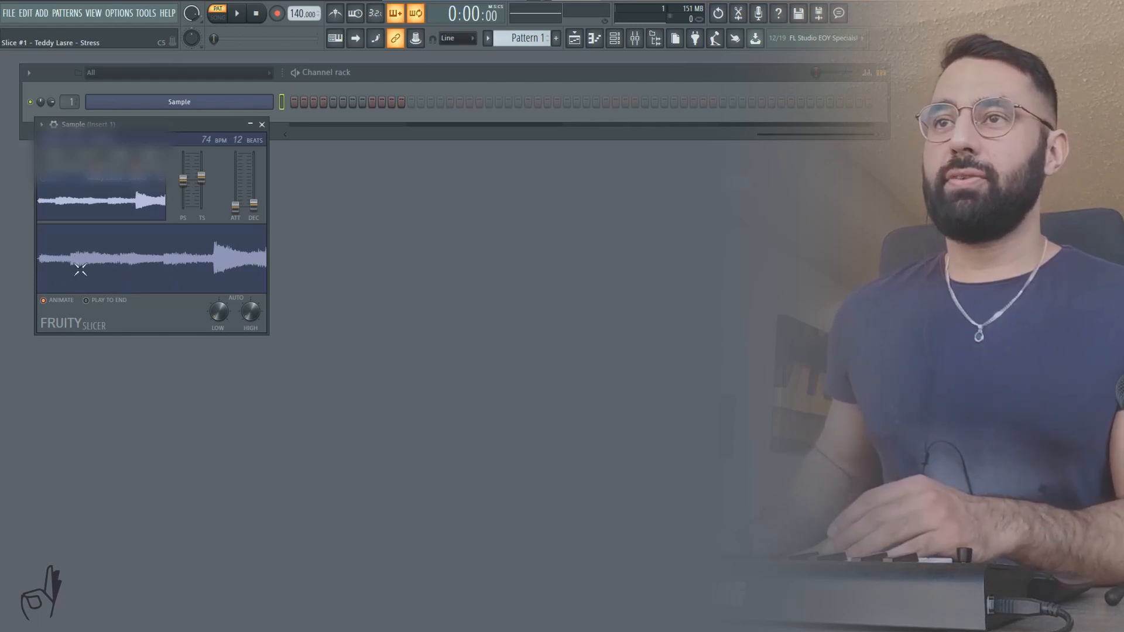
mouse_move(129, 268)
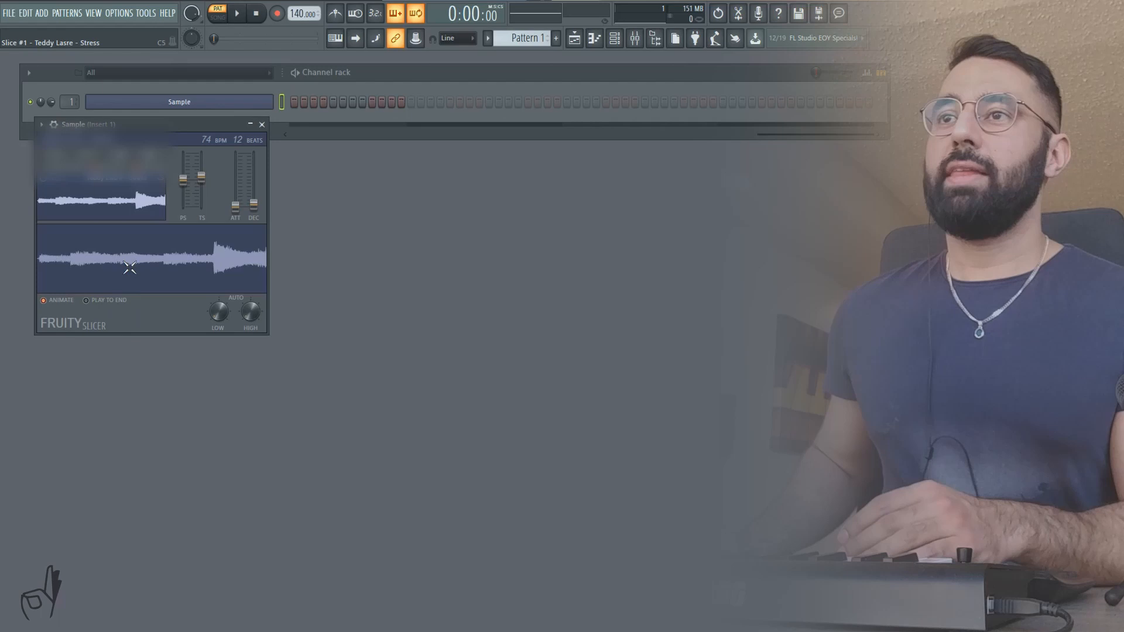
mouse_move(172, 271)
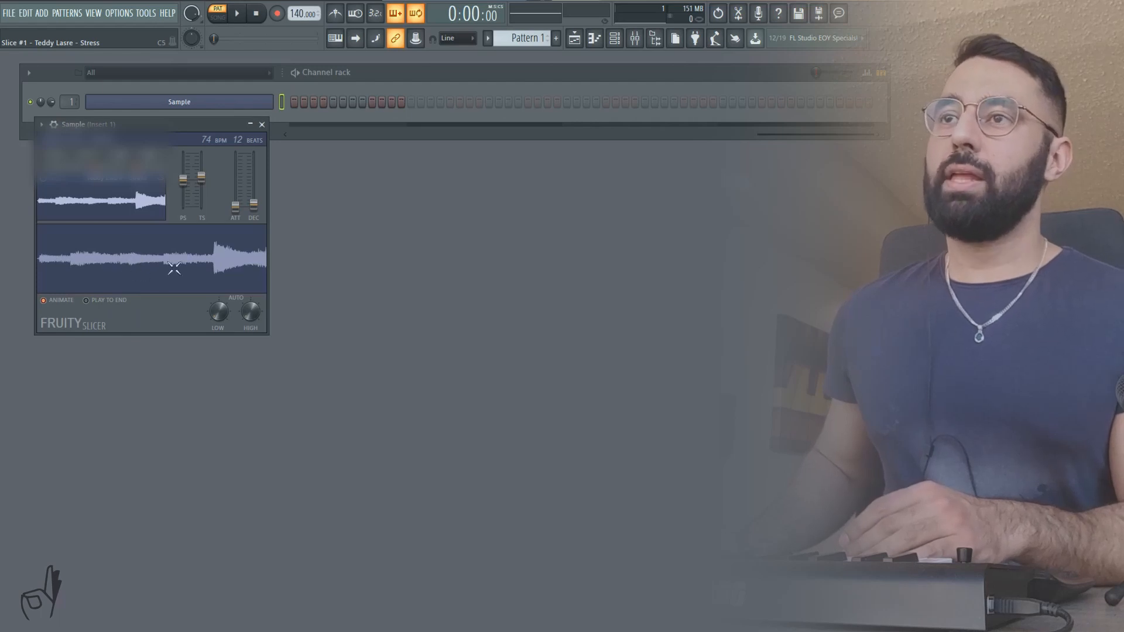
- Split the sample in Fruity Slicer into a new slice at the chosen point
right_click(111, 217)
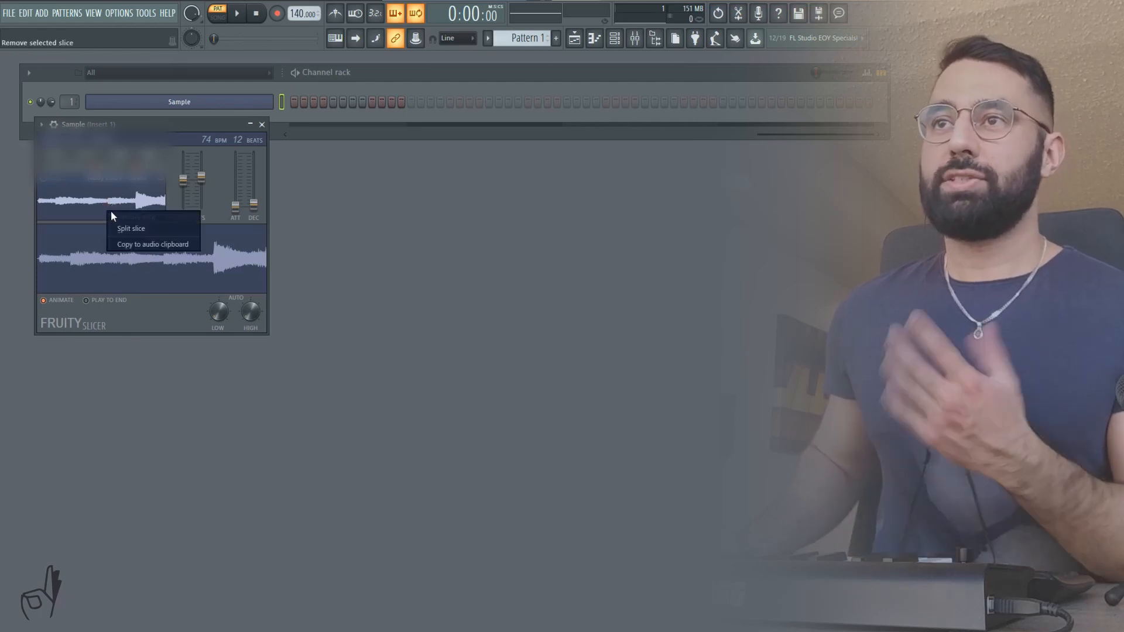
left_click(131, 227)
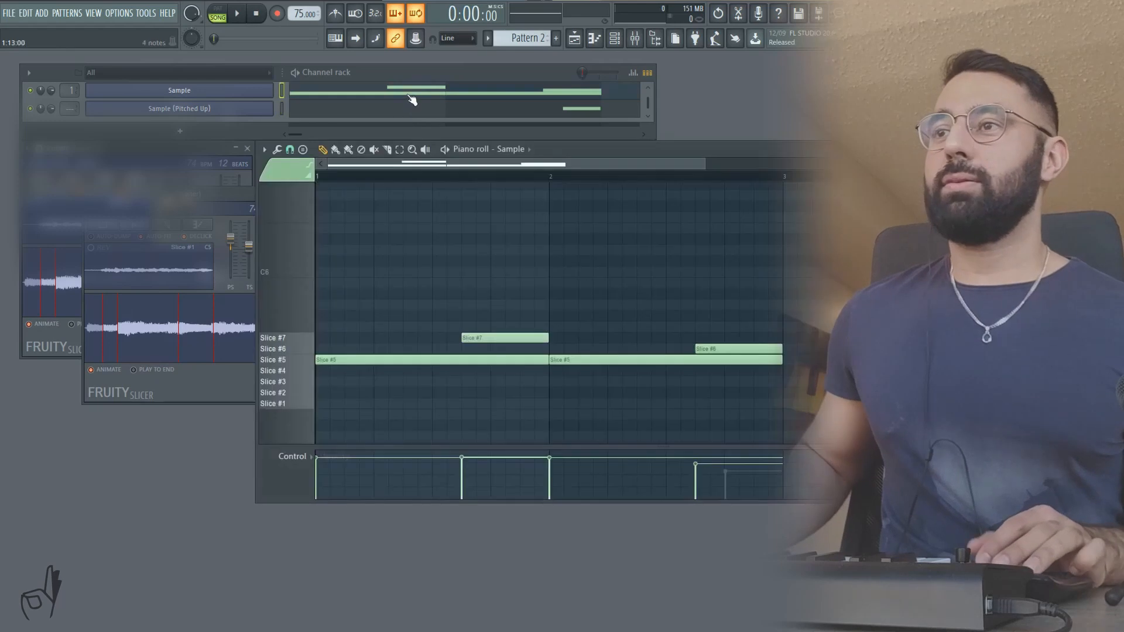
- Play the Slice #5–#7 melody, switch to Pattern 1, and audition Slice #6
left_click(216, 9)
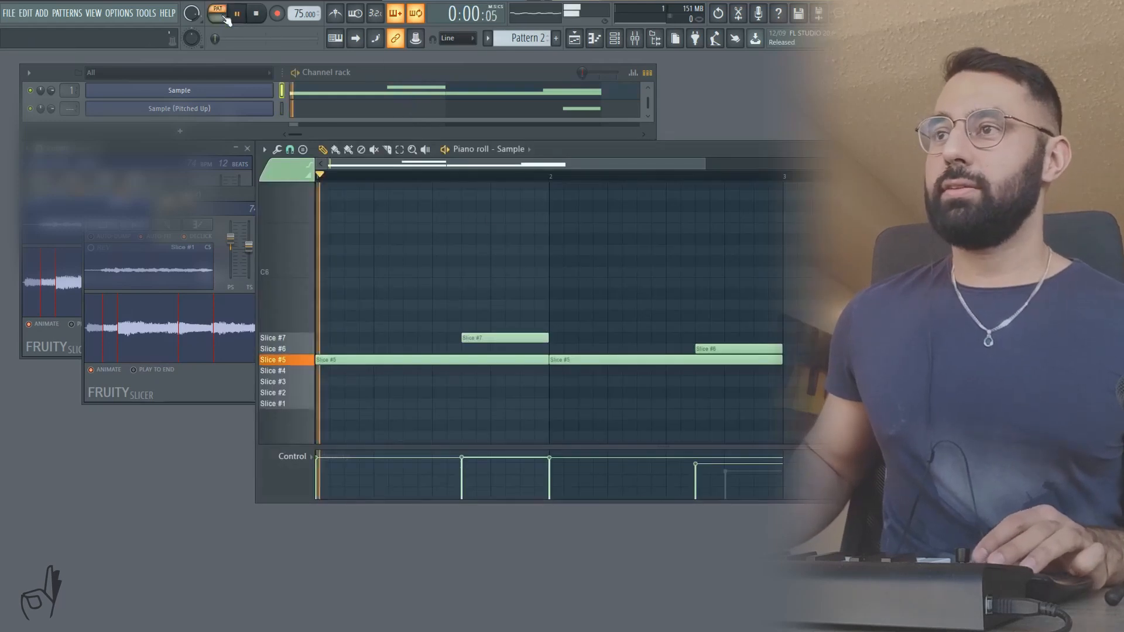
left_click(237, 13)
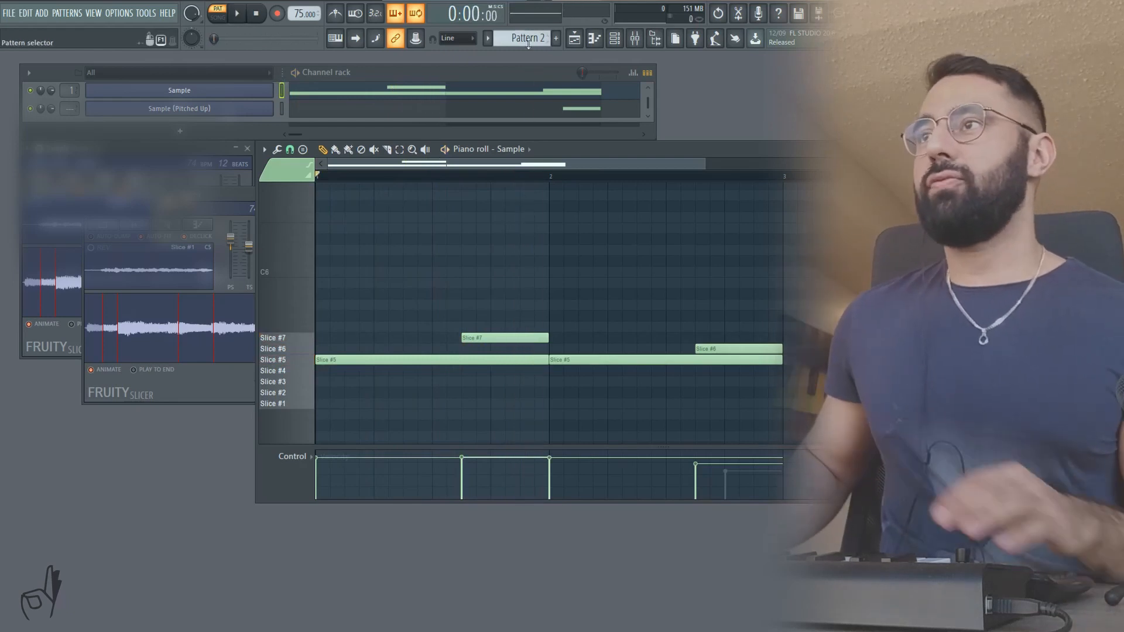
left_click(527, 38)
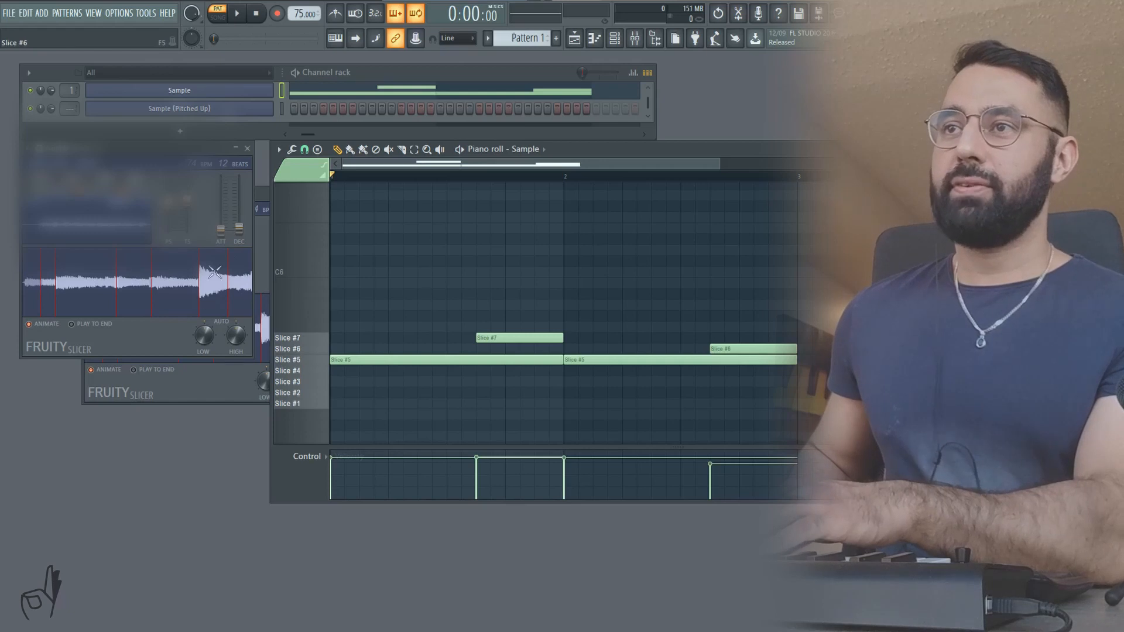
left_click(287, 338)
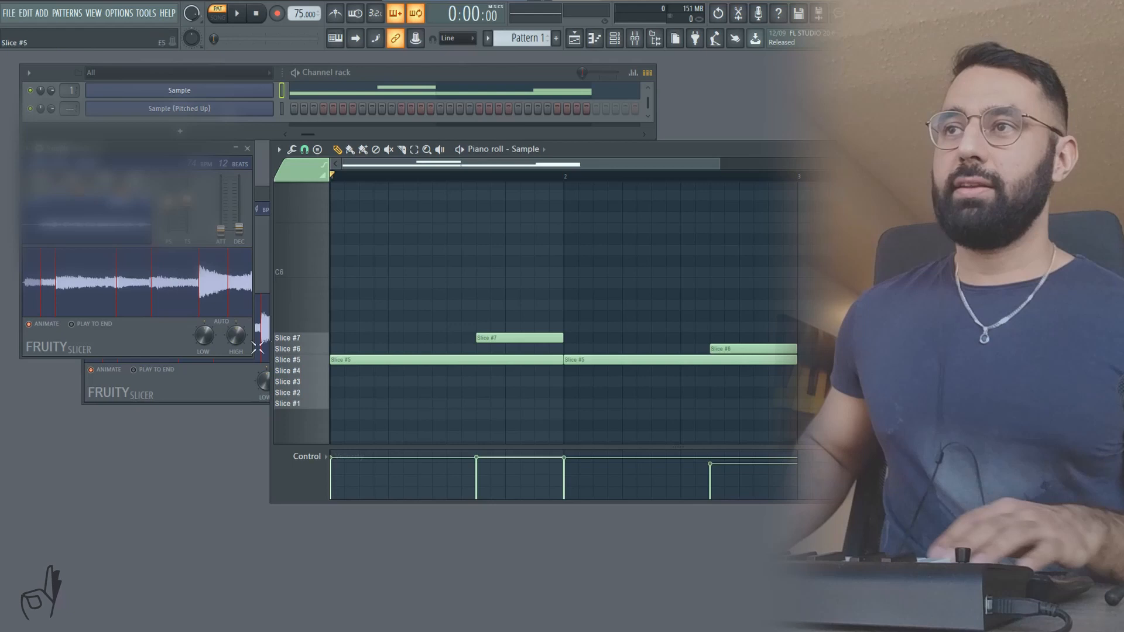
left_click(236, 13)
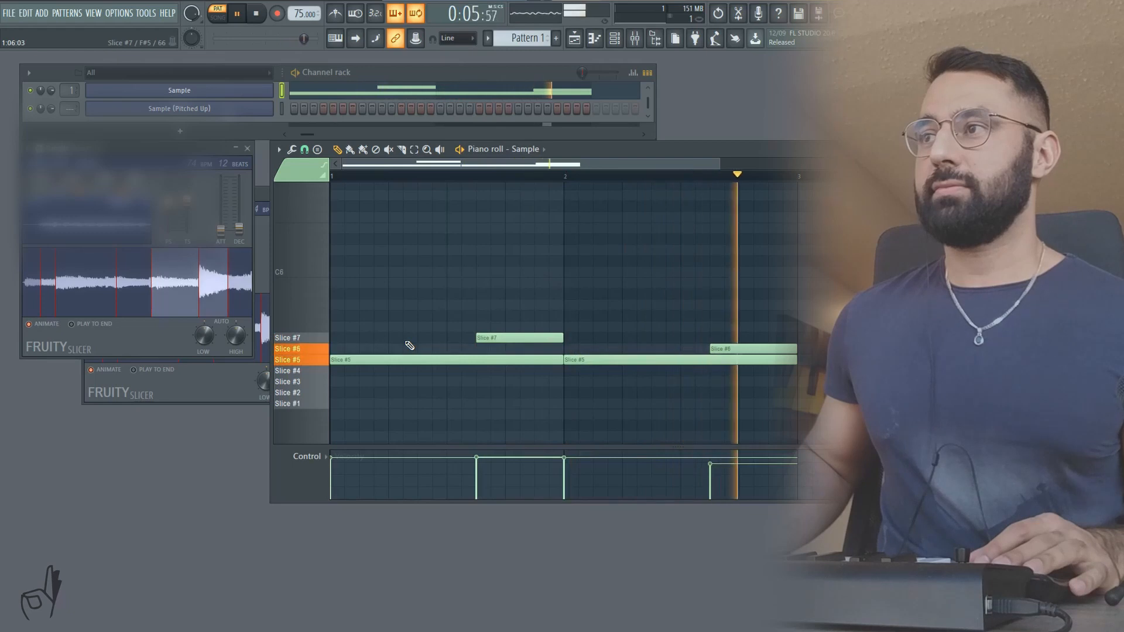
left_click(256, 13)
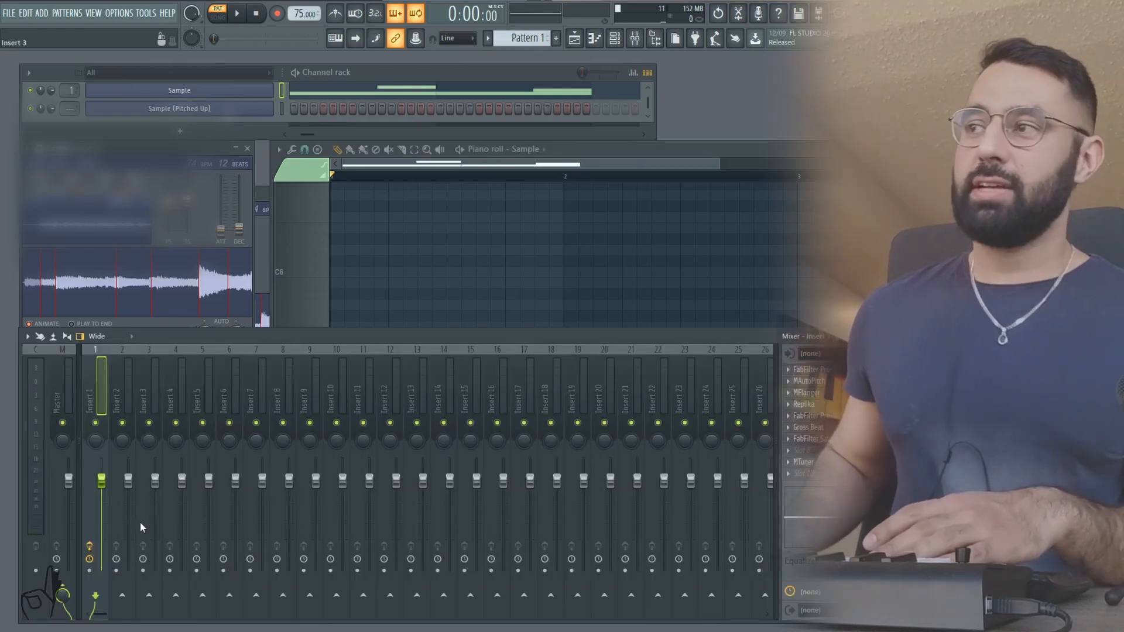
- Select mixer Insert 1 to host the sample's effects chain
left_click(237, 13)
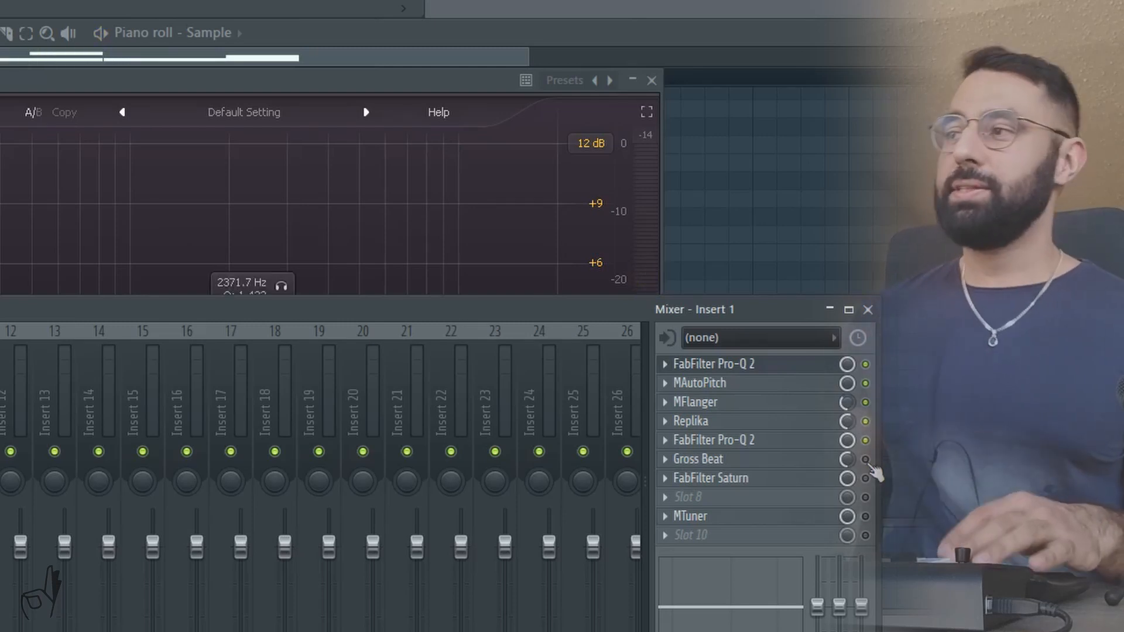
mouse_move(710, 451)
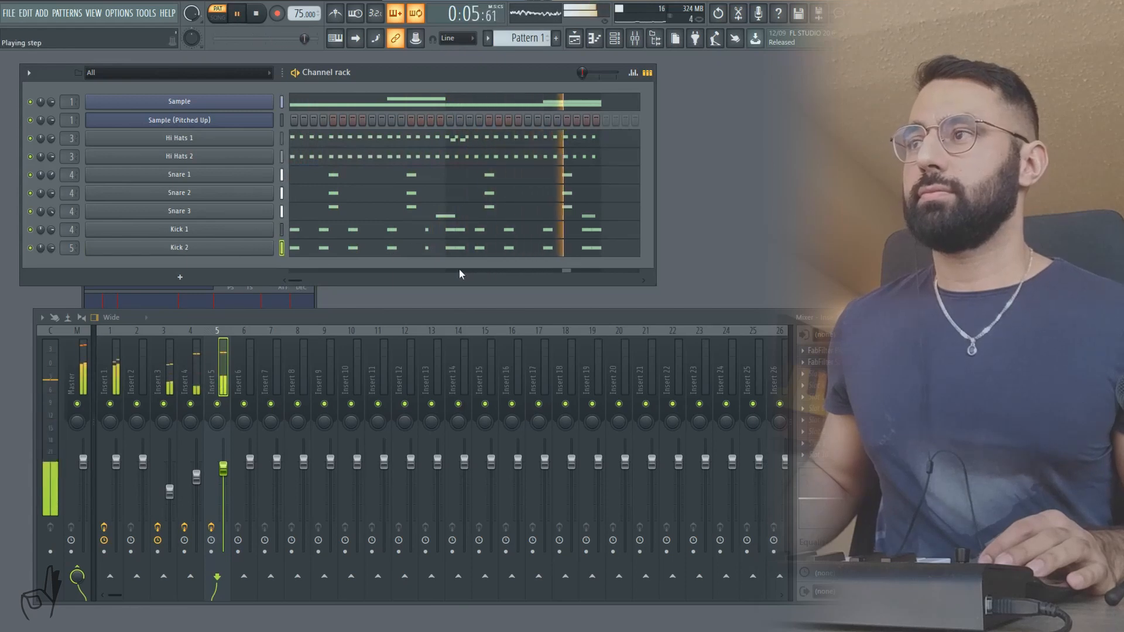
- Switch to Pattern 2 and open the FX melody channel's notes
left_click(236, 13)
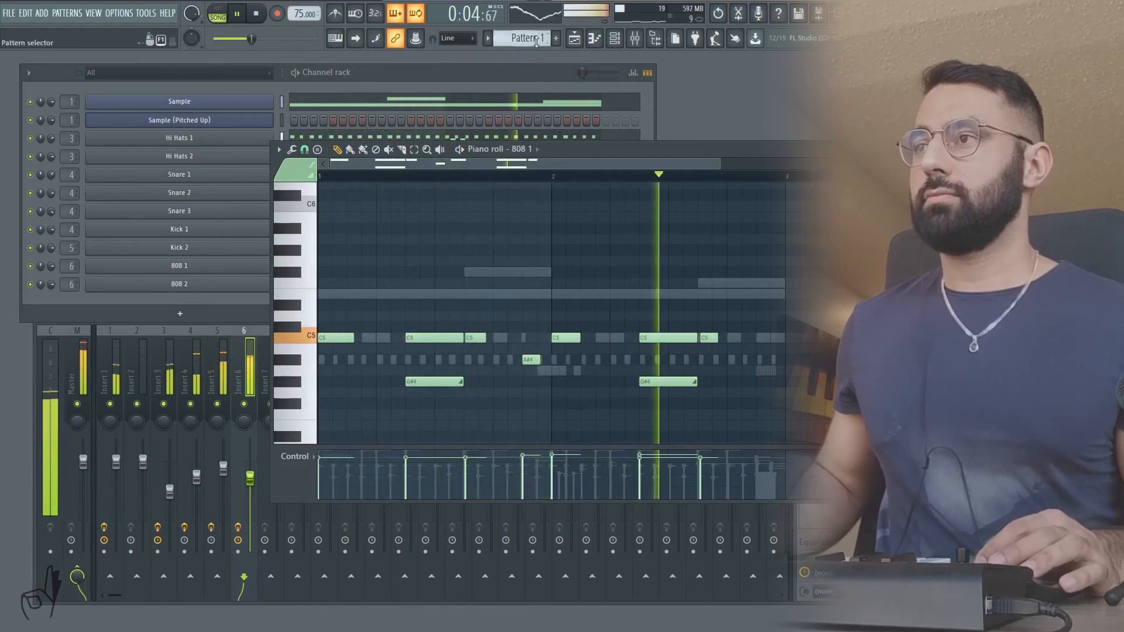
left_click(556, 37)
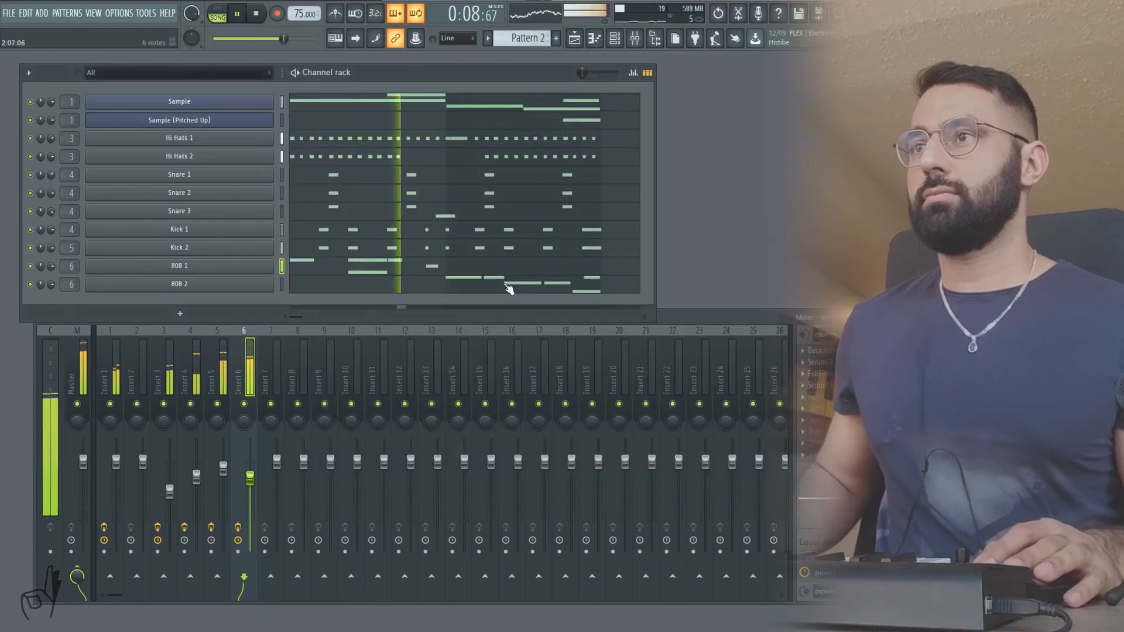
double_click(179, 284)
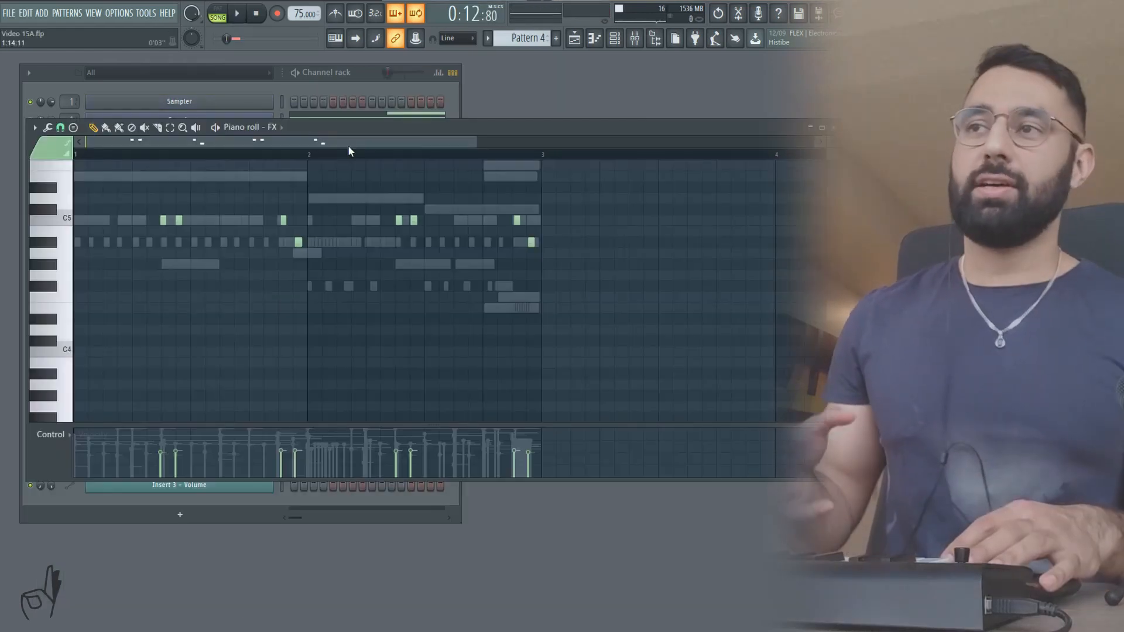
- Open Pattern 4's FX layer notes and play them back
left_click(237, 13)
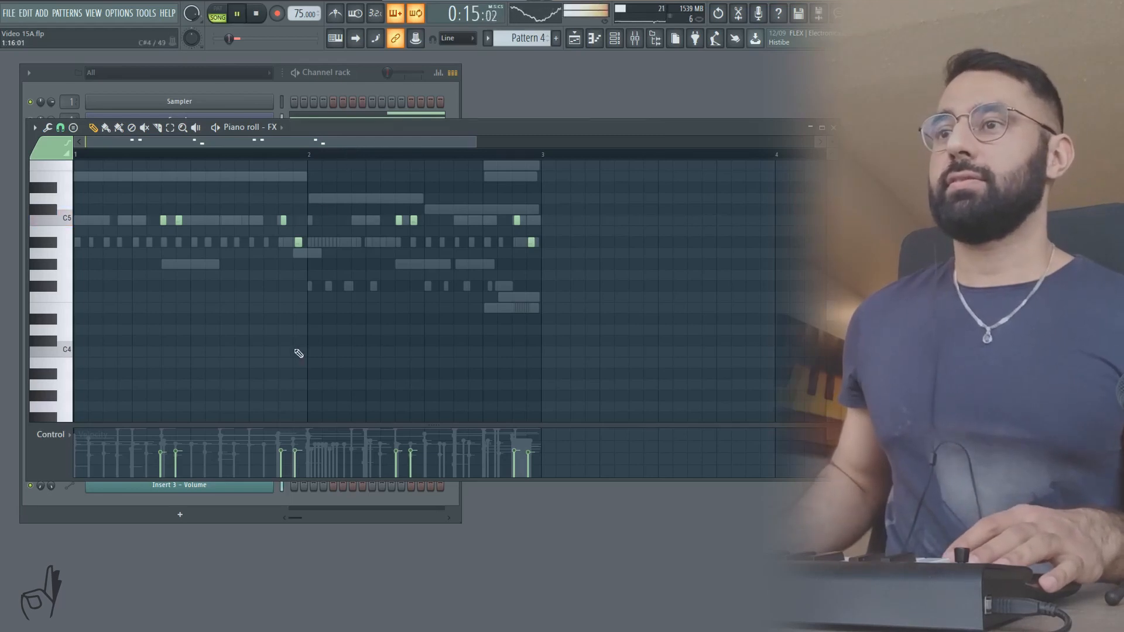
left_click(523, 38)
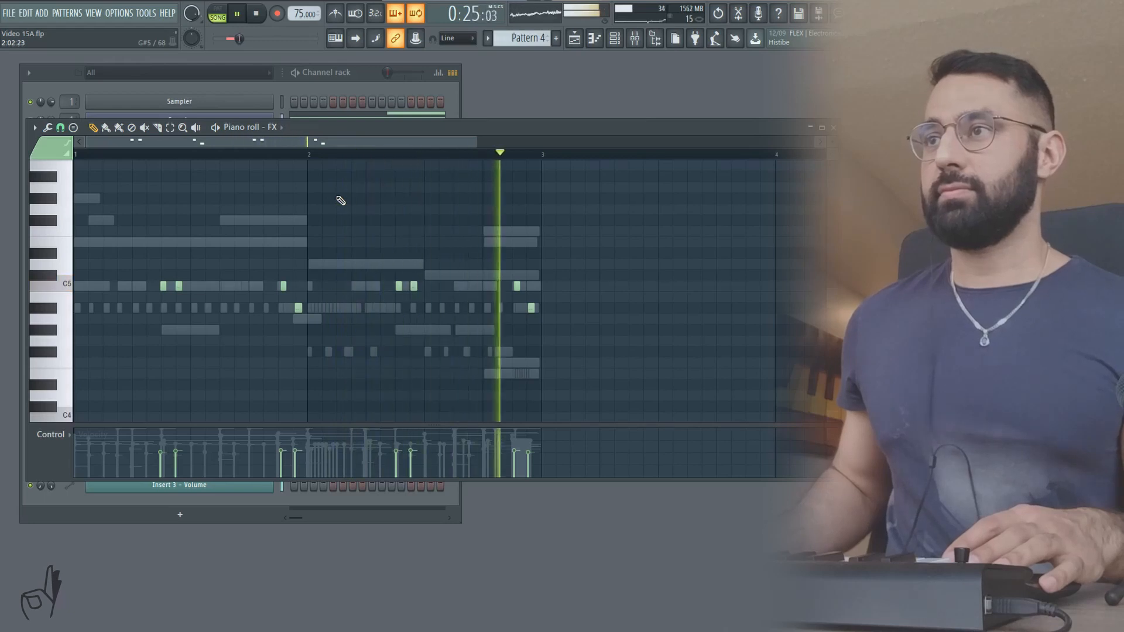
left_click(256, 13)
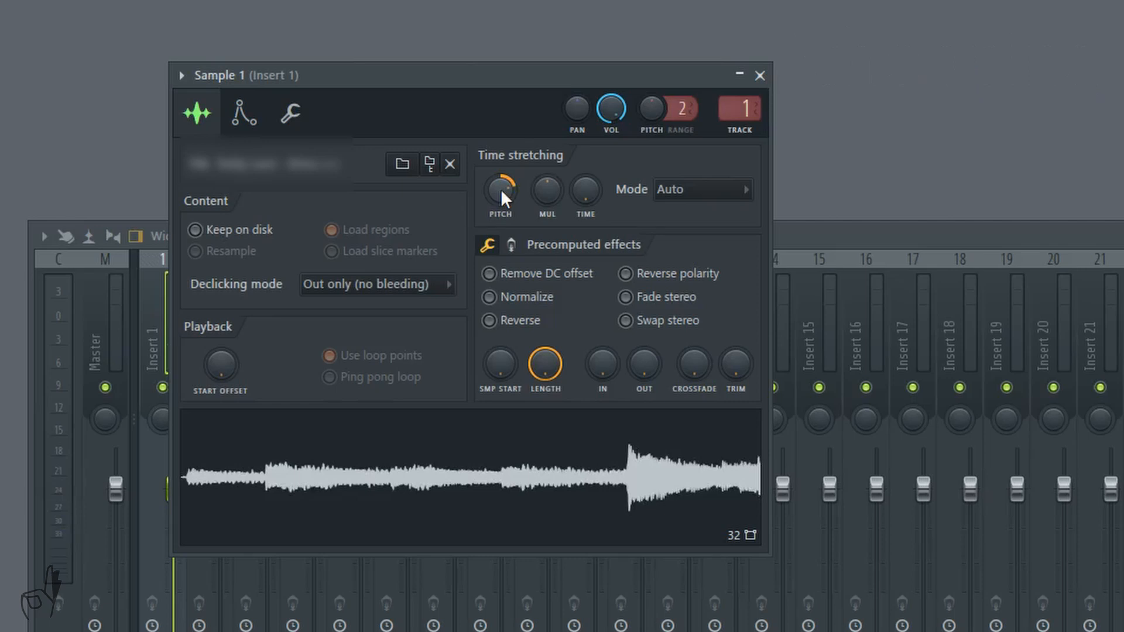
mouse_move(622, 323)
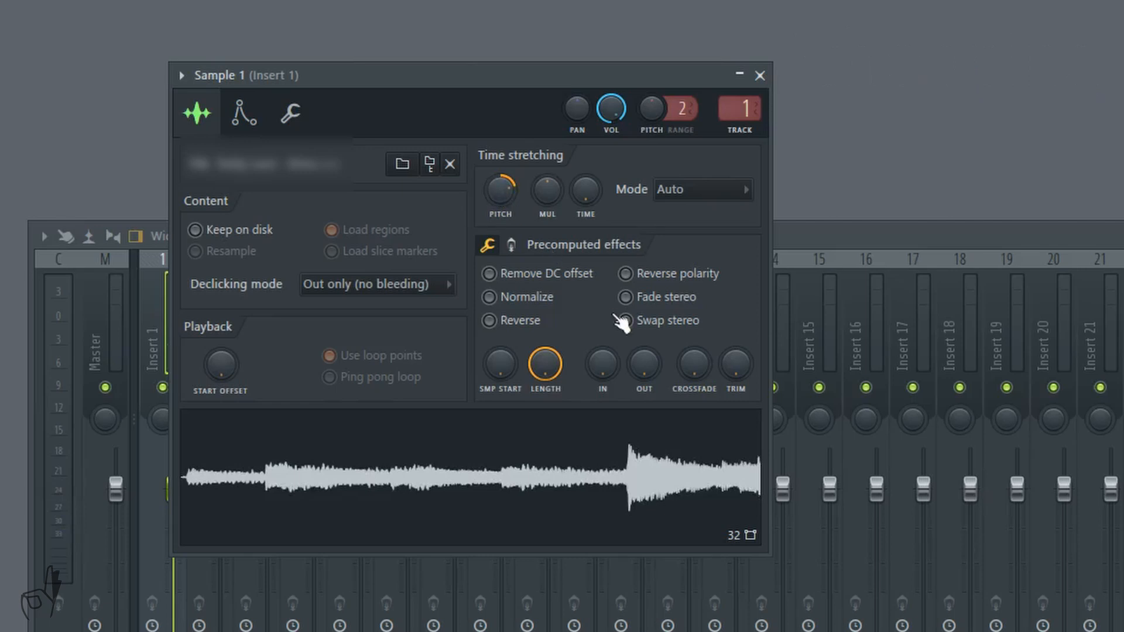
mouse_move(620, 368)
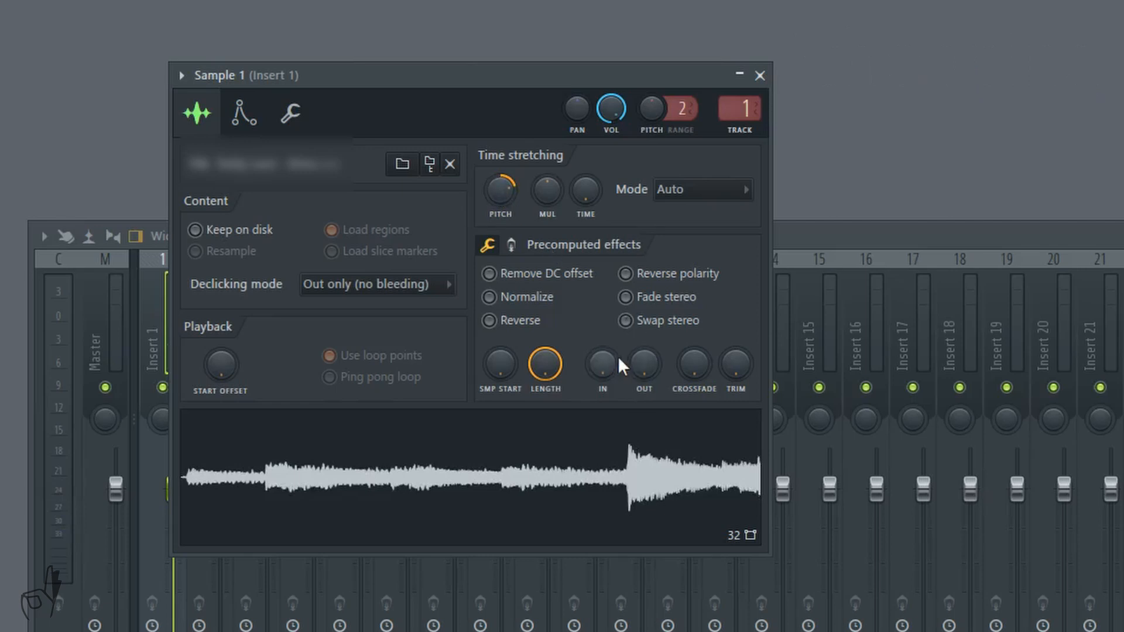
mouse_move(549, 369)
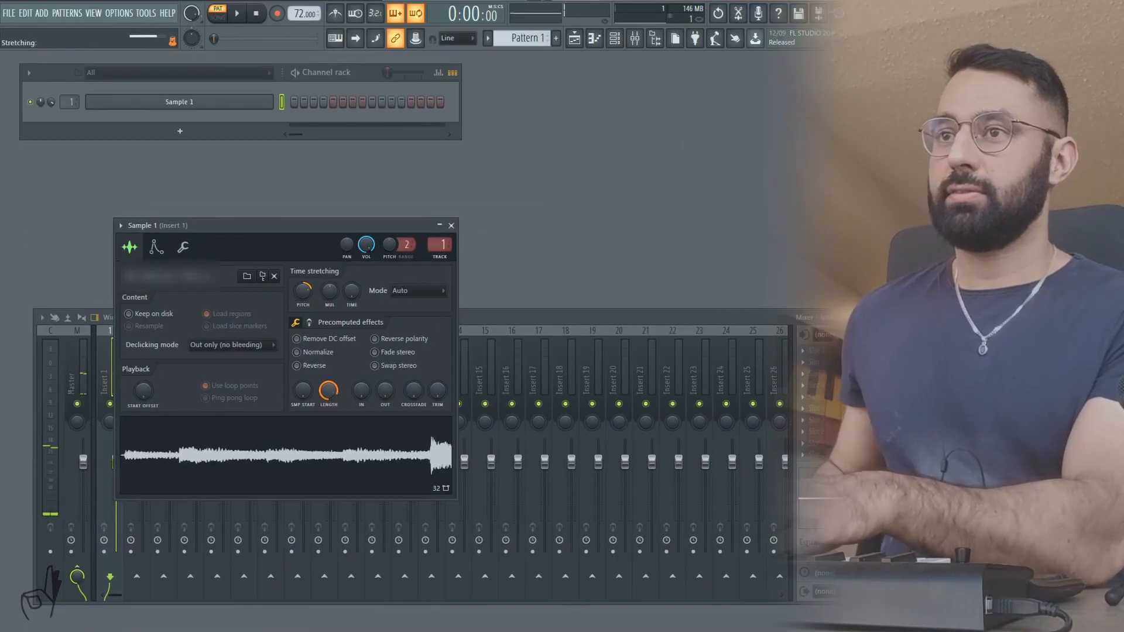
- Toggle Sample 1's Reverse setting and adjust its Length knob in the Sampler settings
left_click(297, 366)
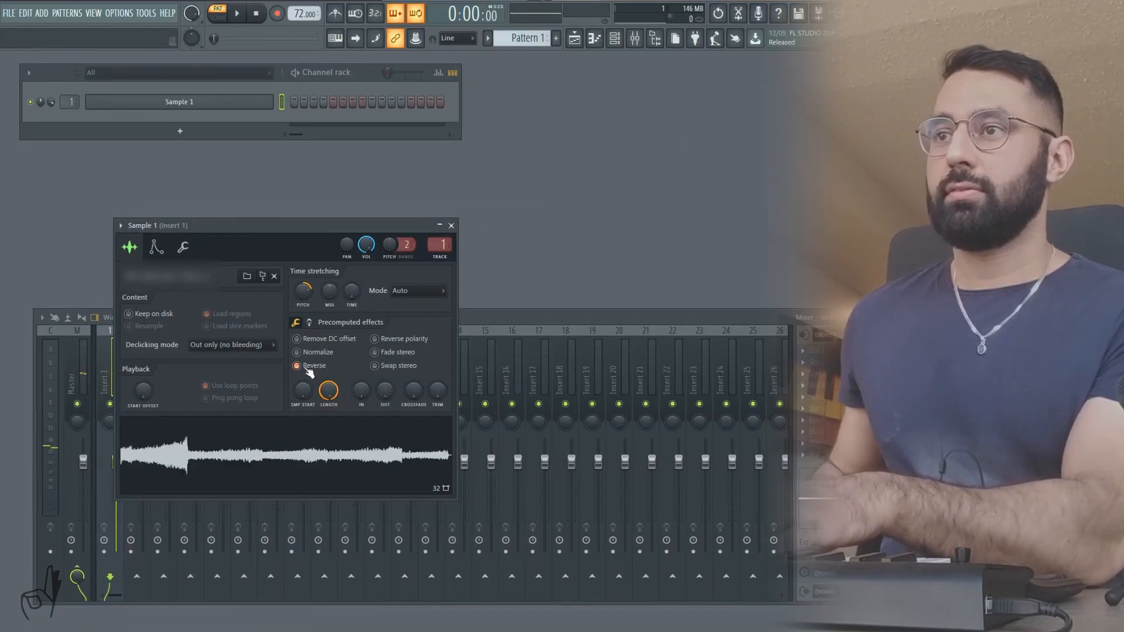
left_click(297, 366)
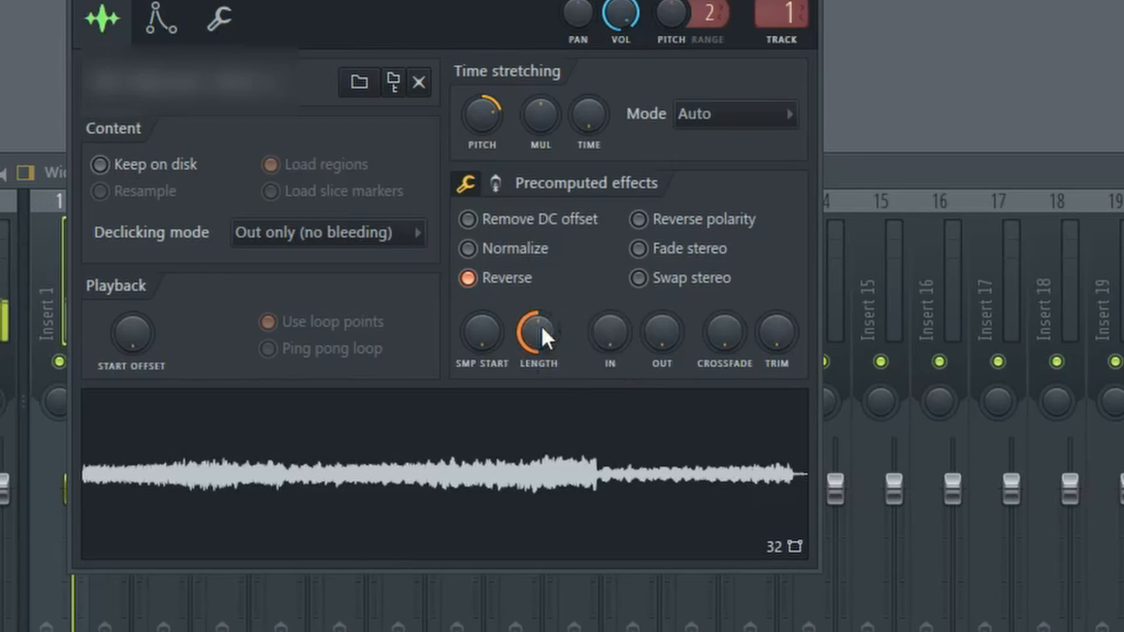
left_click(467, 277)
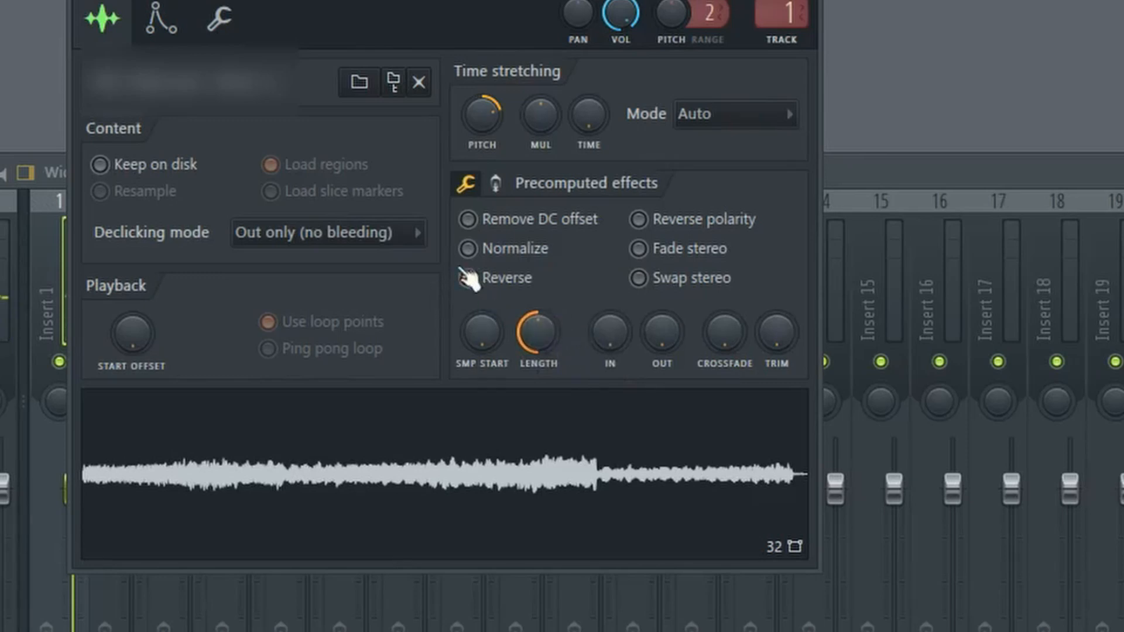
left_click(467, 278)
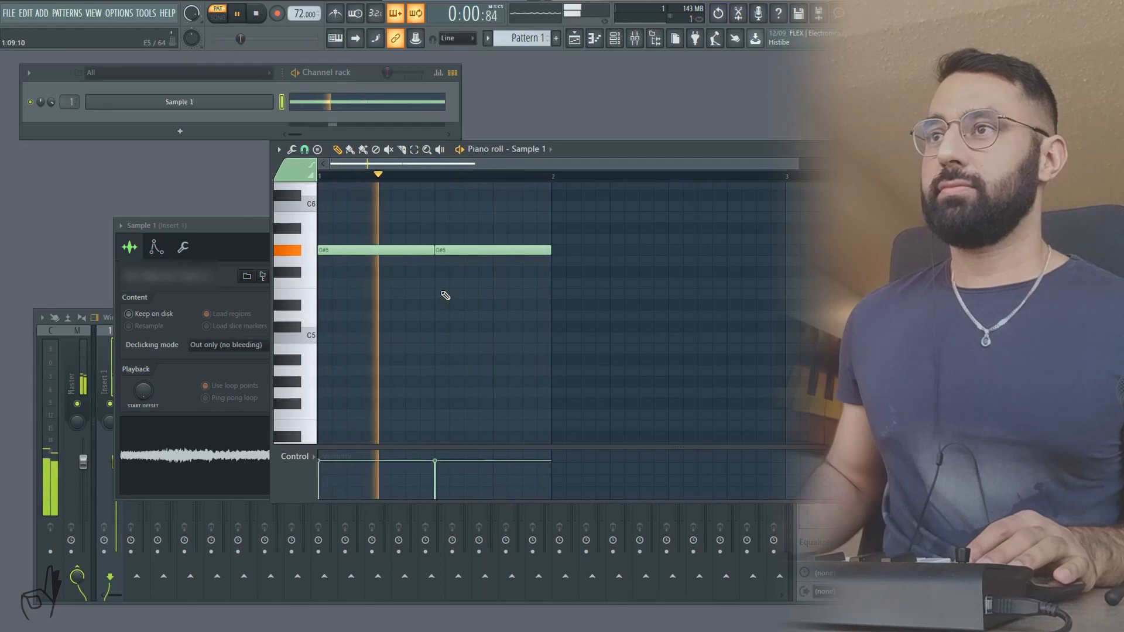
- Open the Mixer (F9) to view Sample 1's Insert 1 track
left_click(256, 12)
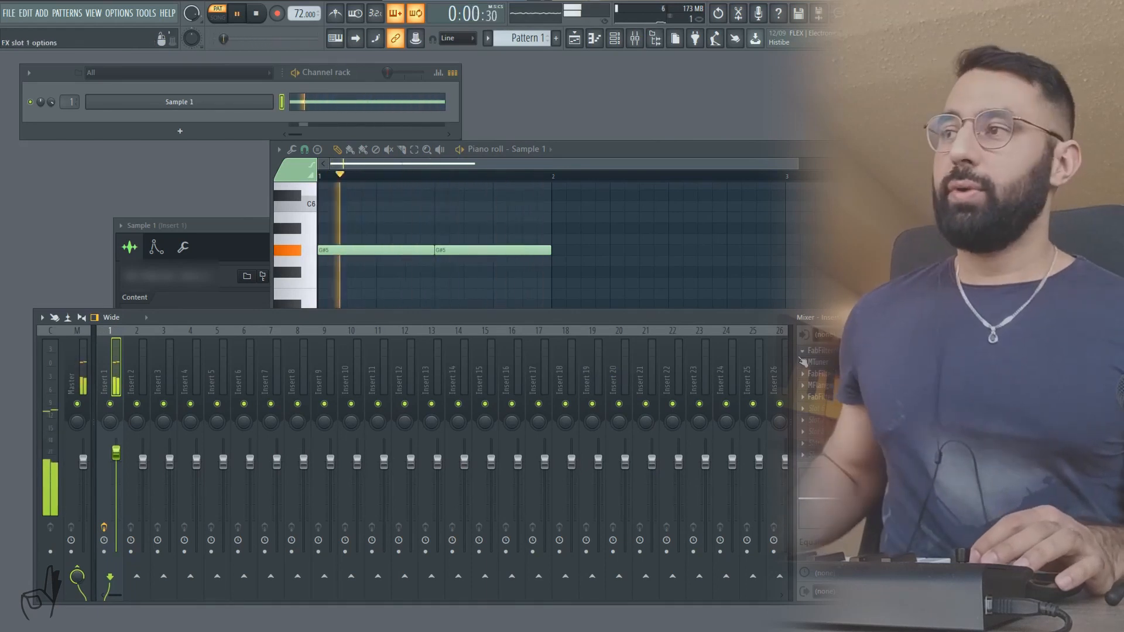
- Load Pro-Q 2, MTuner, Saturn, MFlanger and Pro-Q 2 on Insert 1, then audition playback
left_click(237, 13)
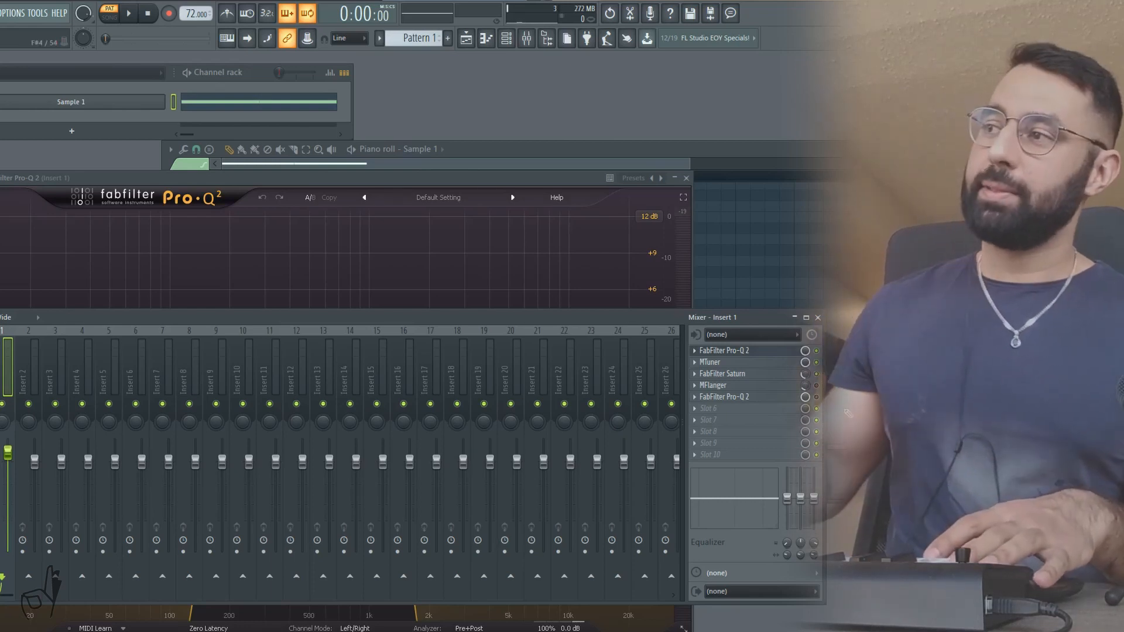
left_click(128, 13)
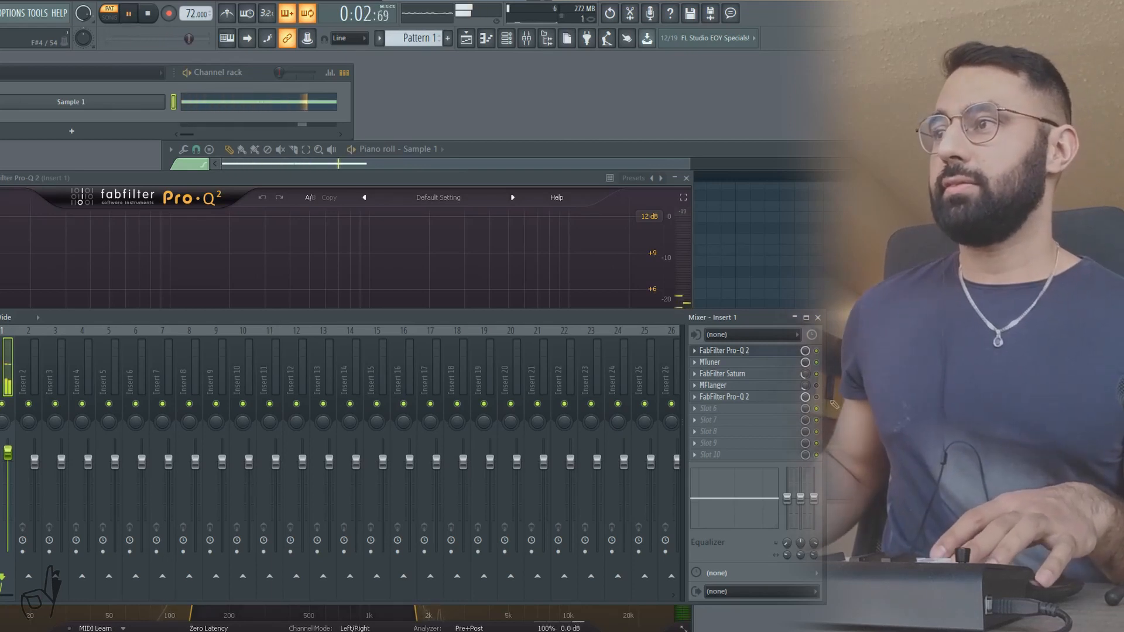
left_click(684, 178)
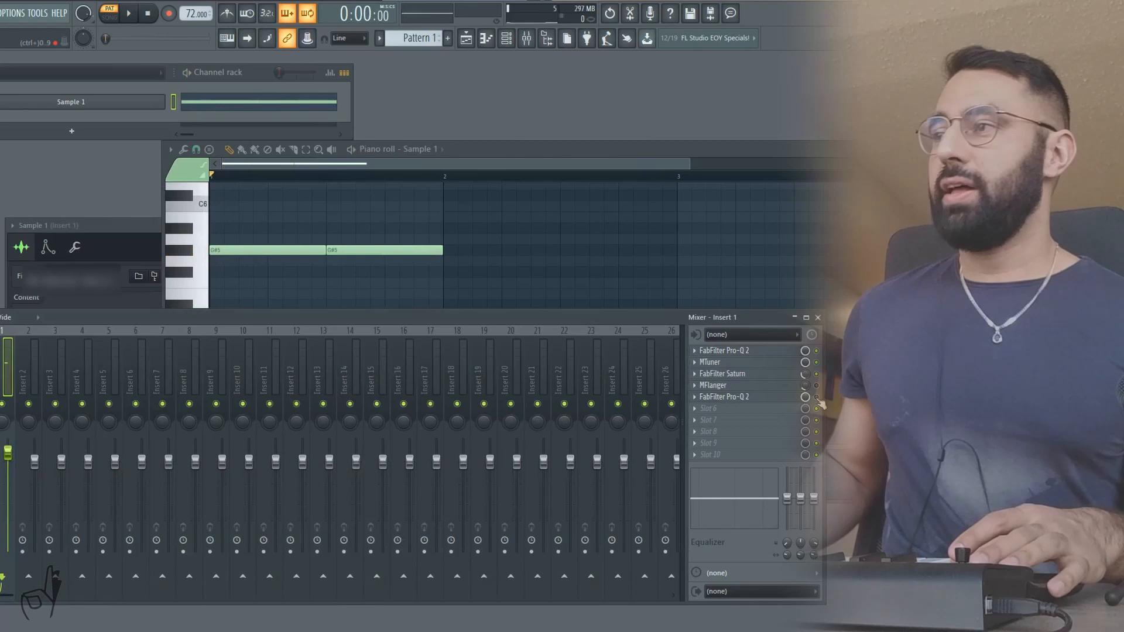
left_click(128, 13)
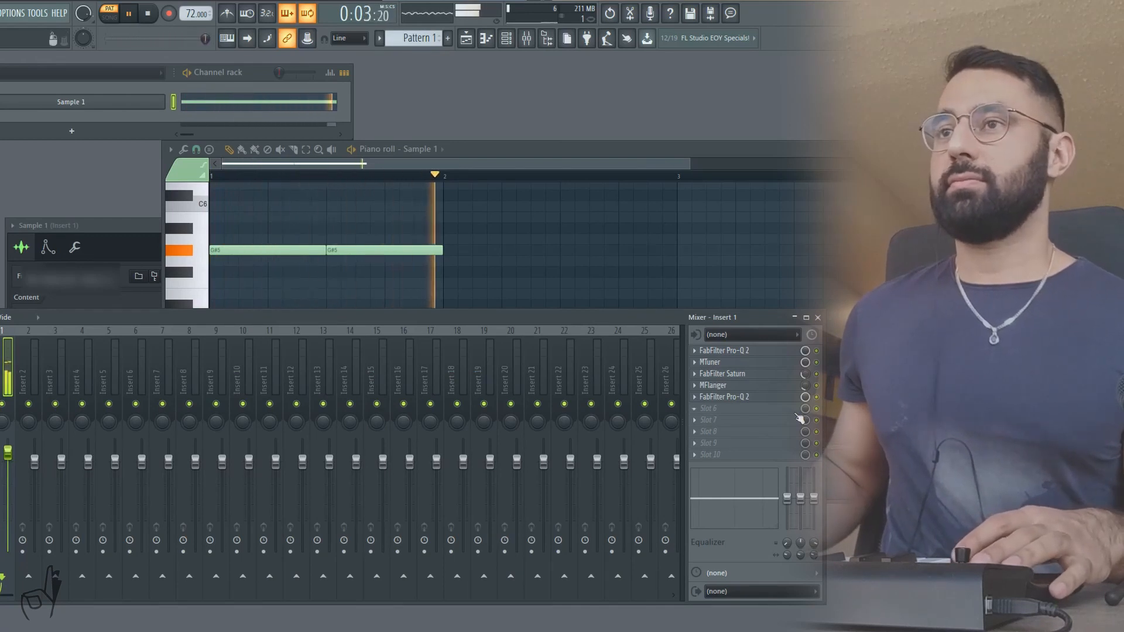
right_click(70, 101)
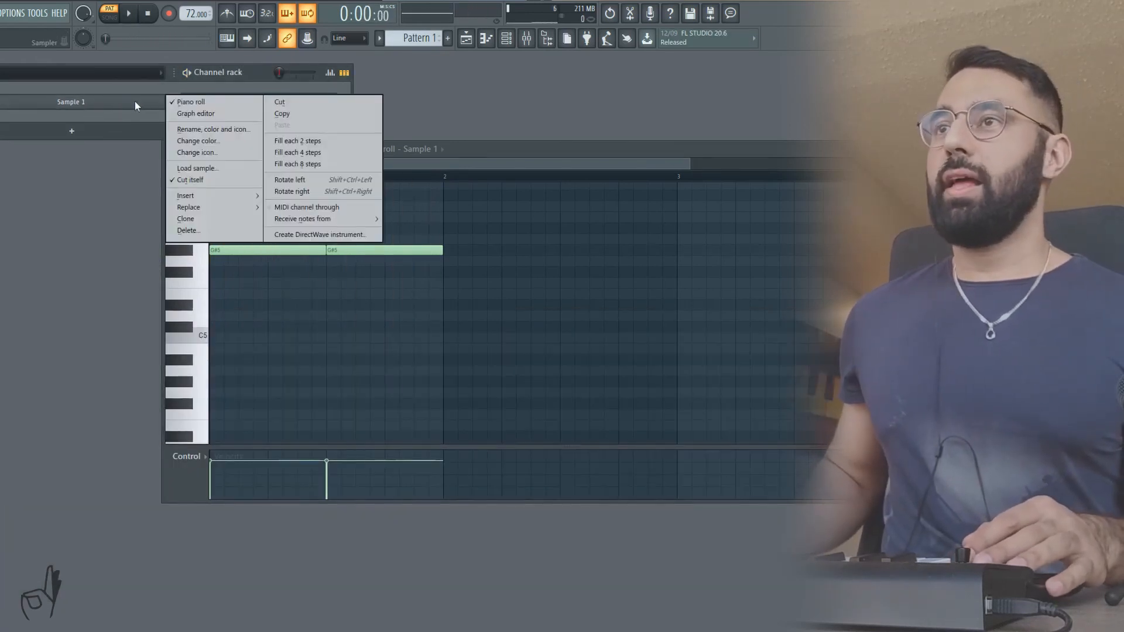
mouse_move(201, 207)
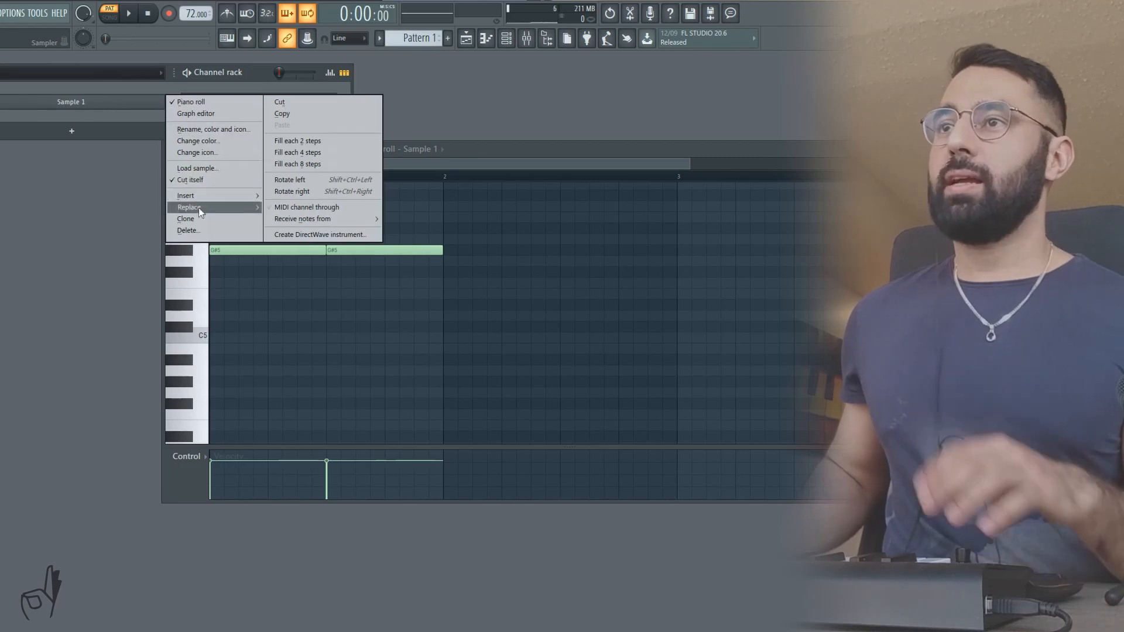
- Clone Sample 1 into Sample 1 #2 and shorten the clone's note in its piano roll
left_click(186, 218)
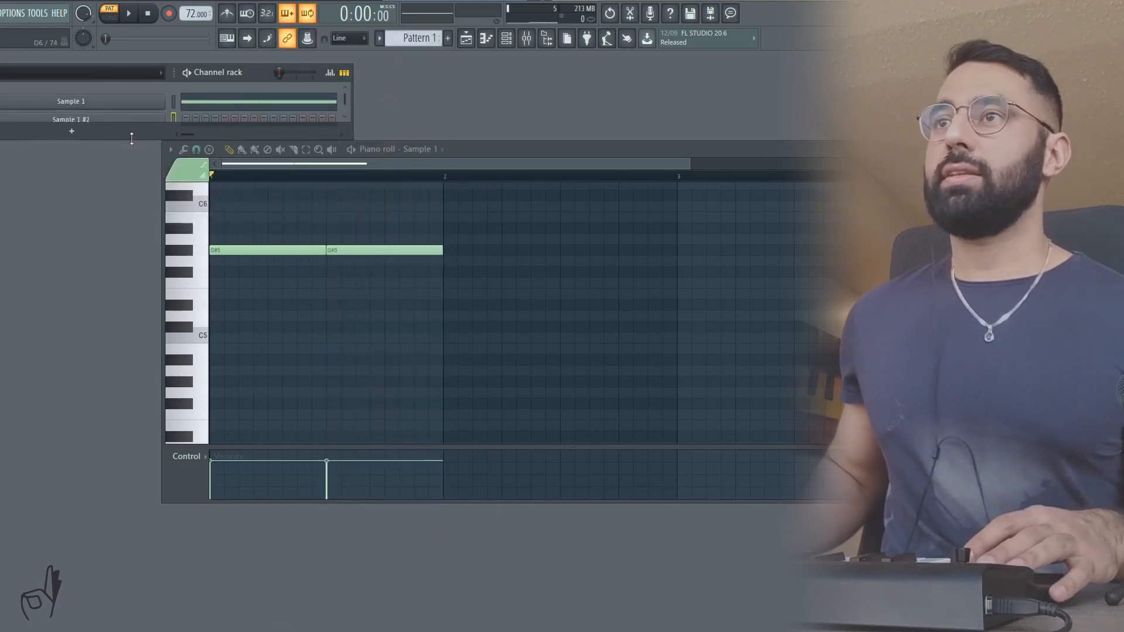
left_click(70, 119)
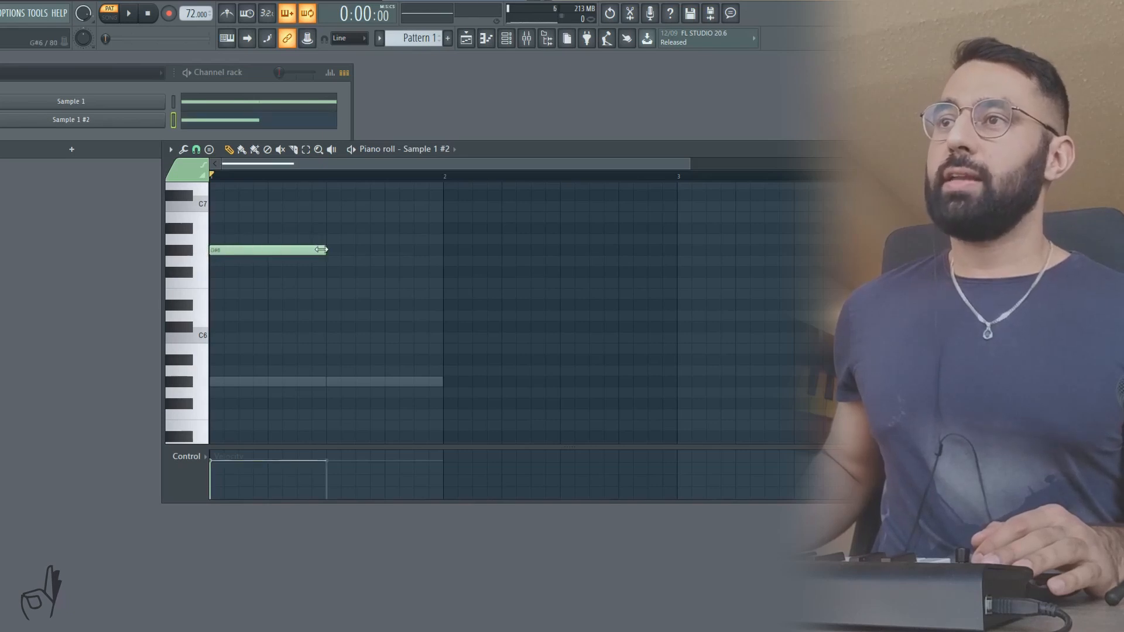
left_click_drag(321, 250, 236, 250)
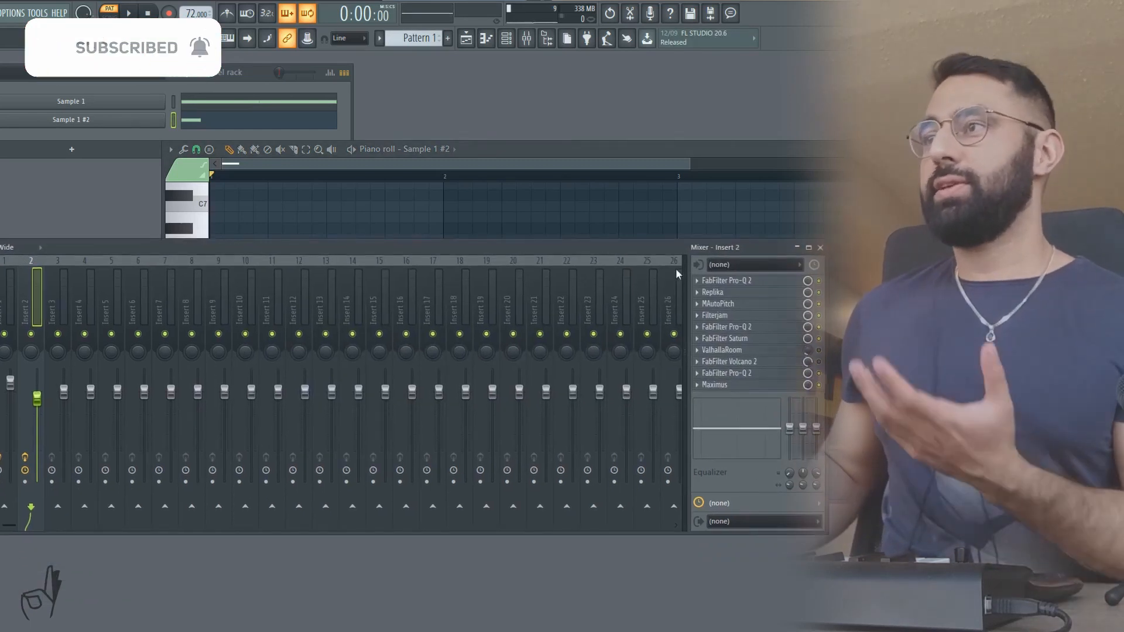
- Bring Sample 1 #2's piano roll with its short high note in front of the Mixer
left_click(727, 281)
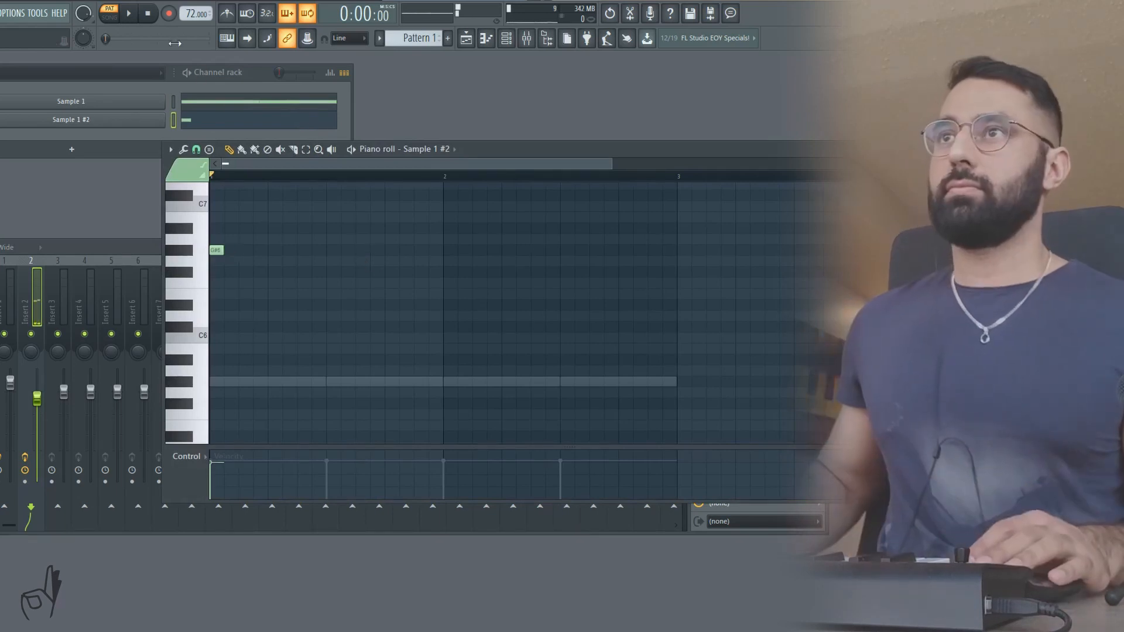
- Play Pattern 2 to hear the short accent notes on Sample 1 through Sample 4
left_click(128, 13)
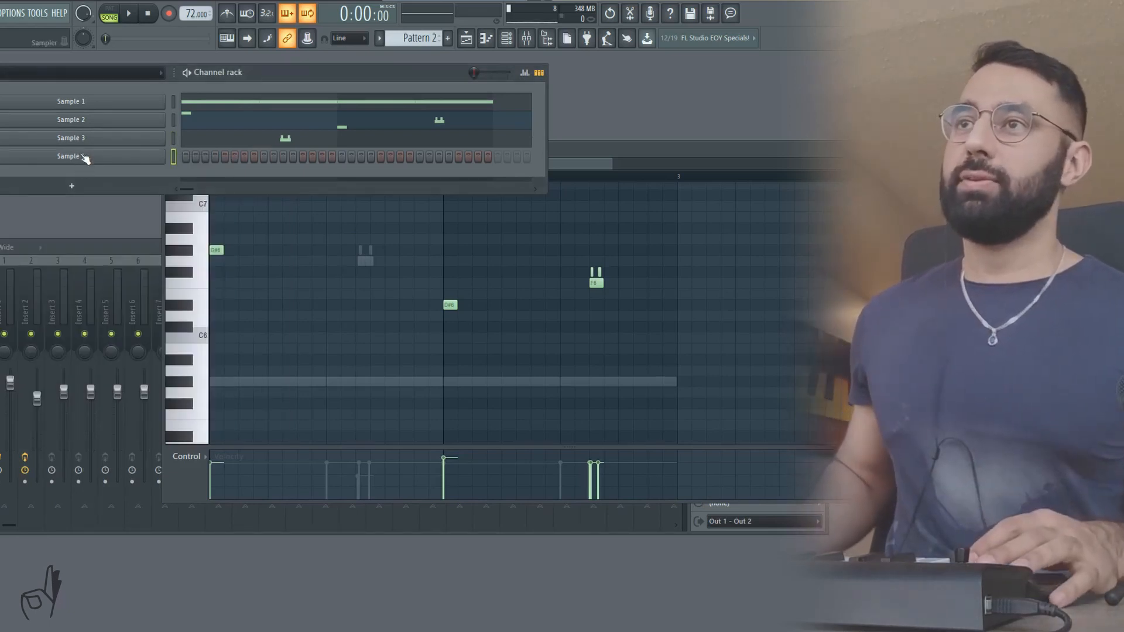
- Play Sample 2's notes and rearrange them in the Piano roll
left_click(129, 13)
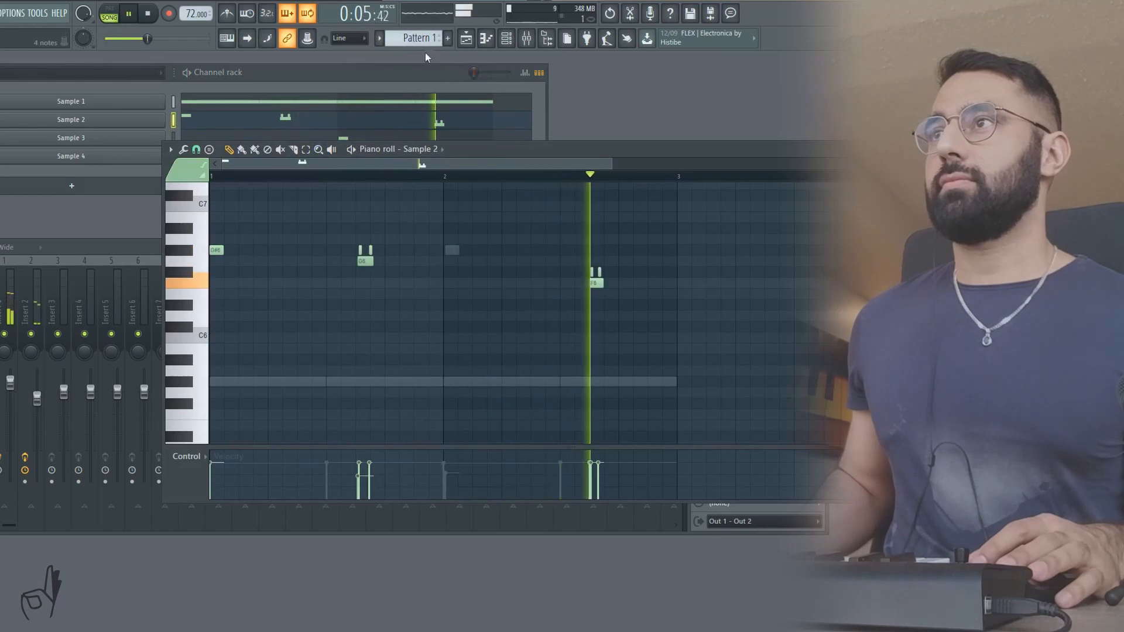
left_click(447, 37)
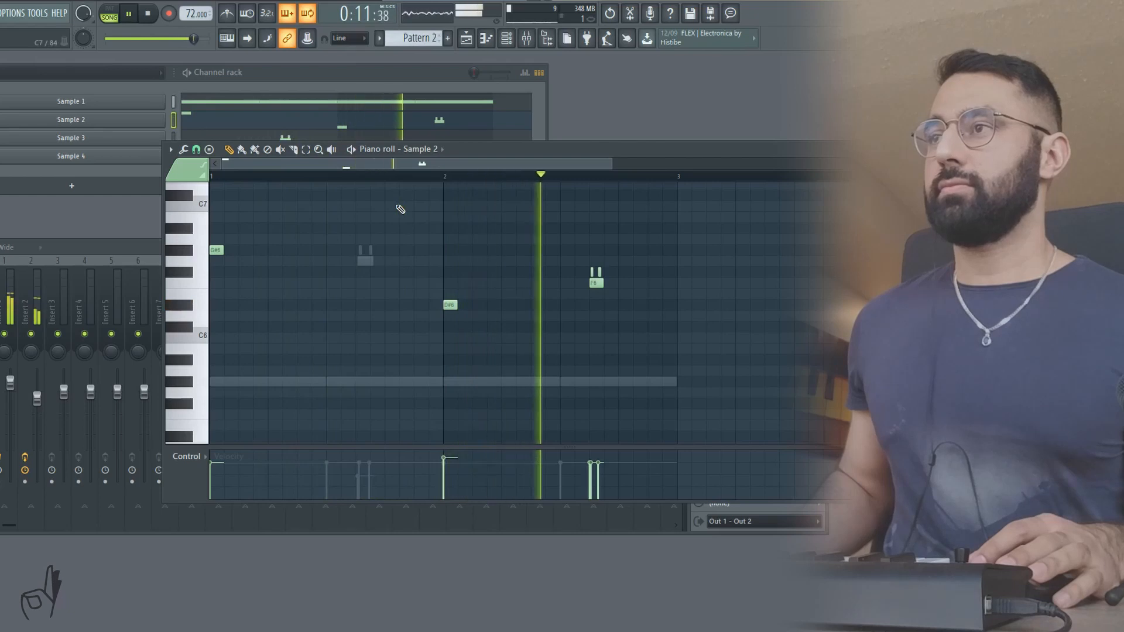
left_click(147, 13)
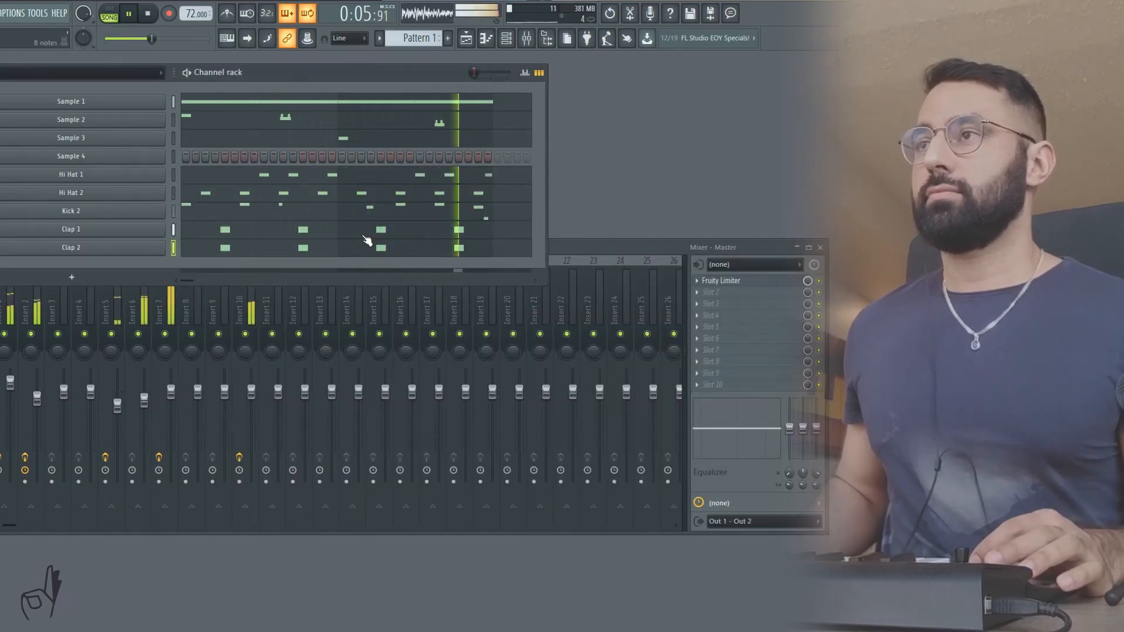
- Play back Kick 1's notes in Pattern 2, then stop playback
left_click(147, 13)
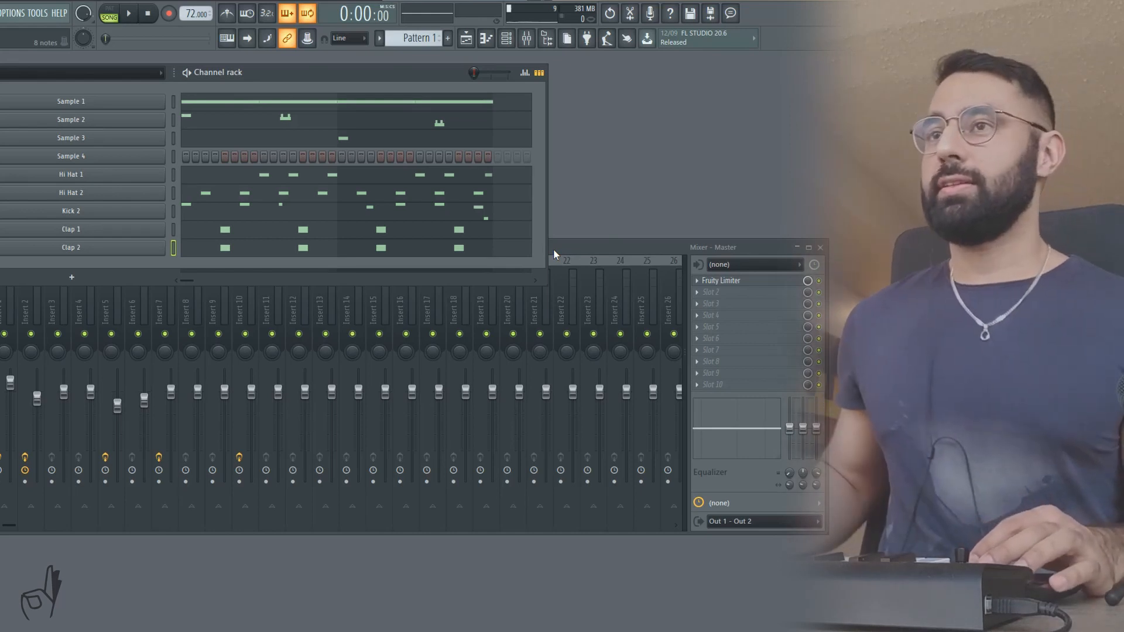
left_click(128, 13)
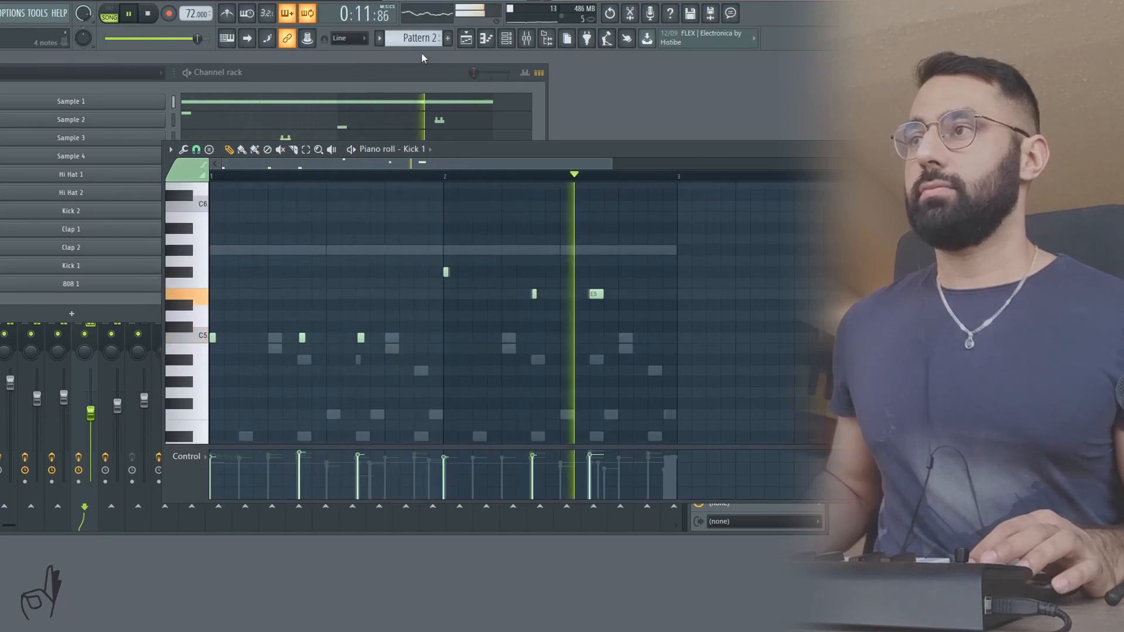
left_click(147, 13)
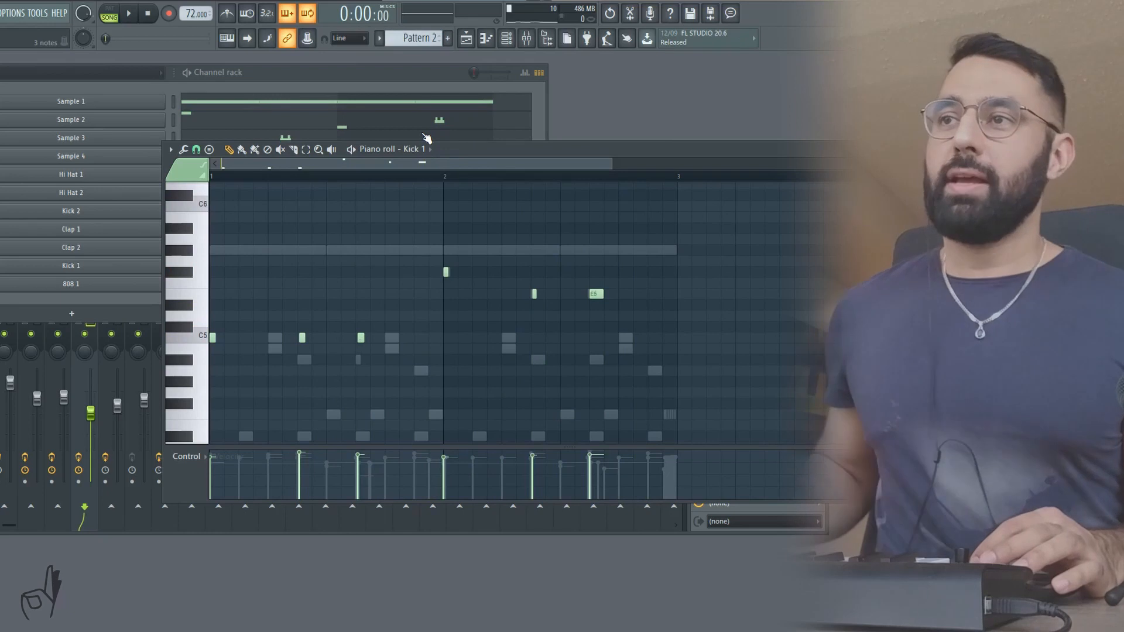